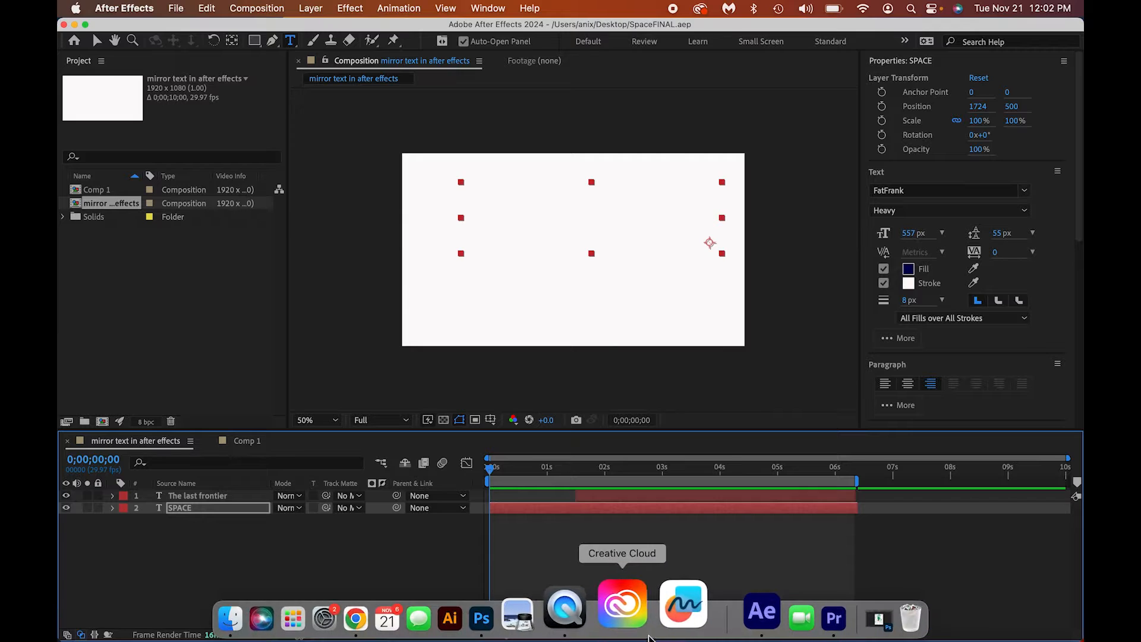
# - Switch from After Effects to the Ae_Pr project with the space footage sequence
pyautogui.click(833, 602)
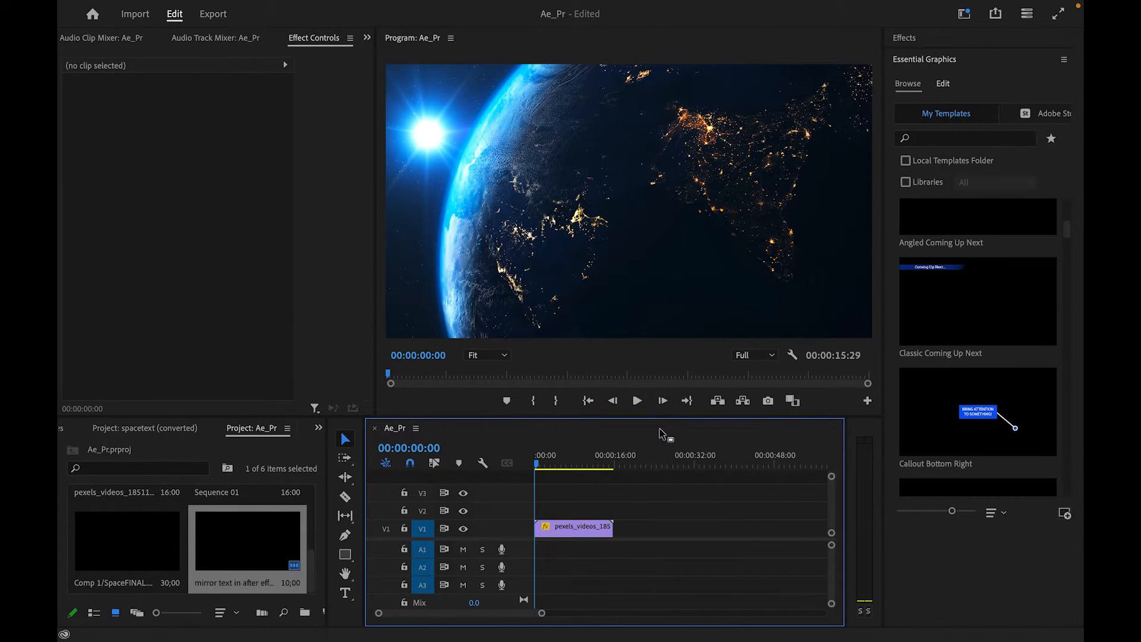
pyautogui.click(555, 466)
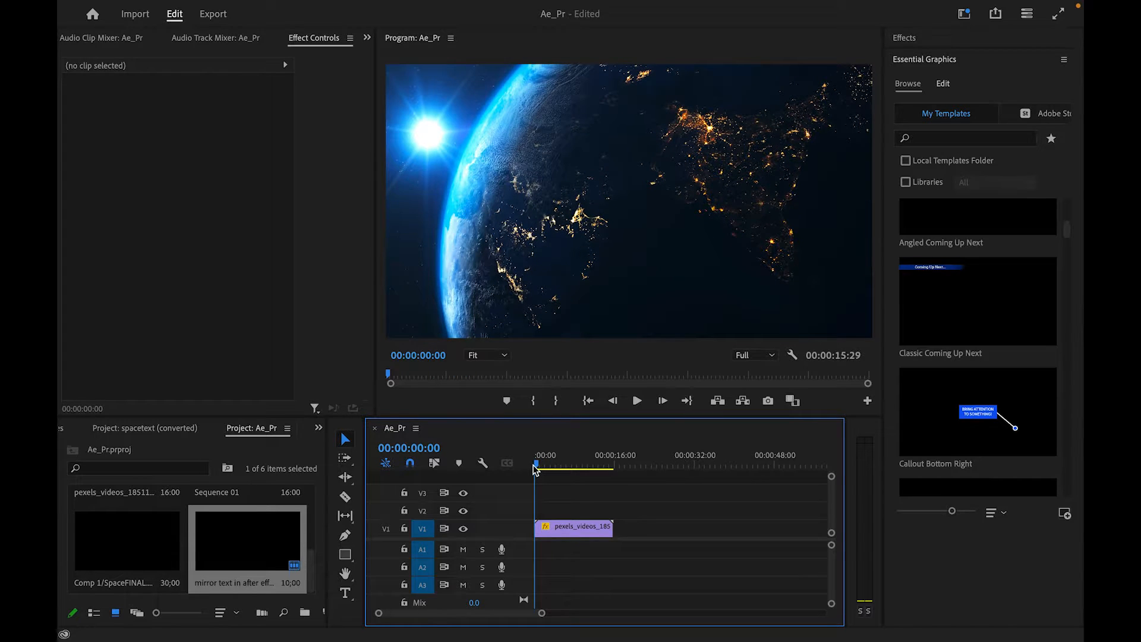
pyautogui.moveTo(604, 604)
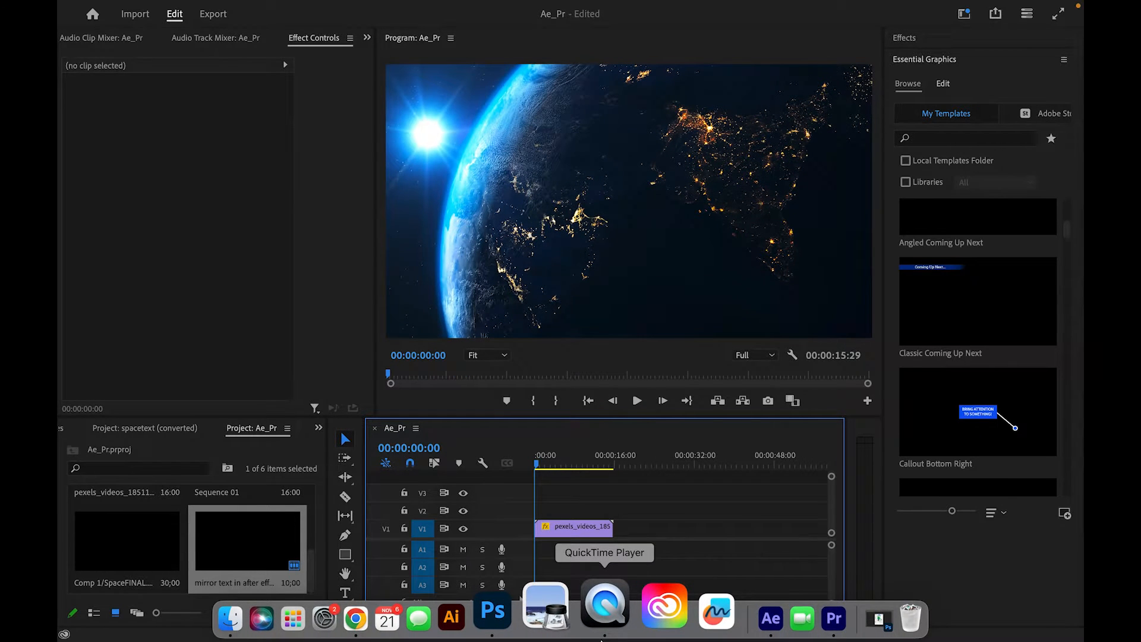
pyautogui.scroll(-3)
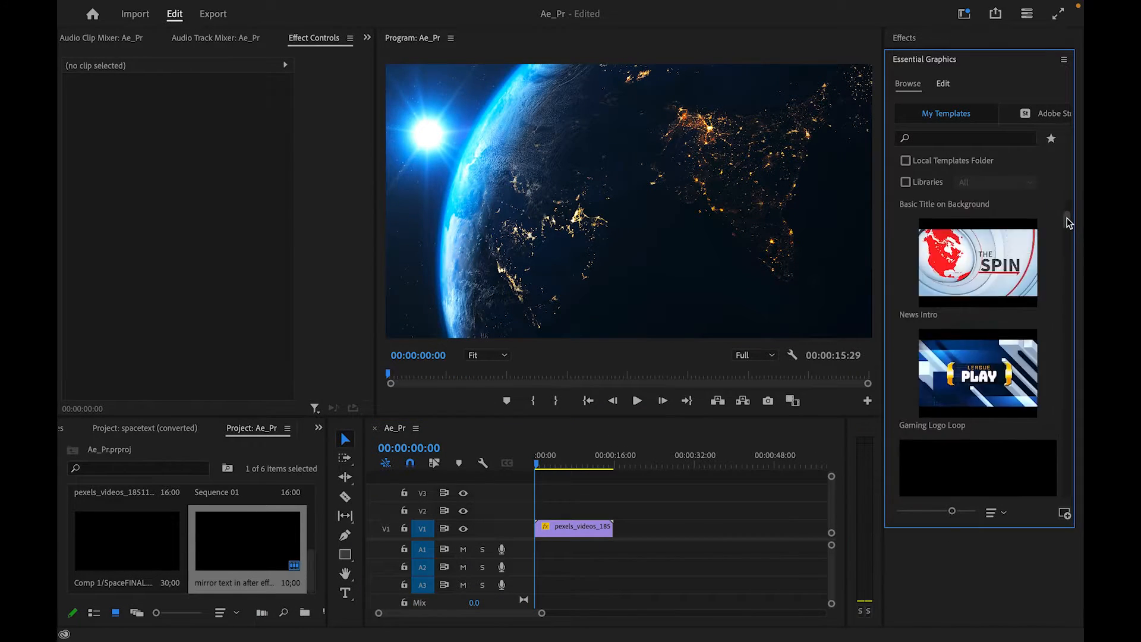
pyautogui.scroll(-3)
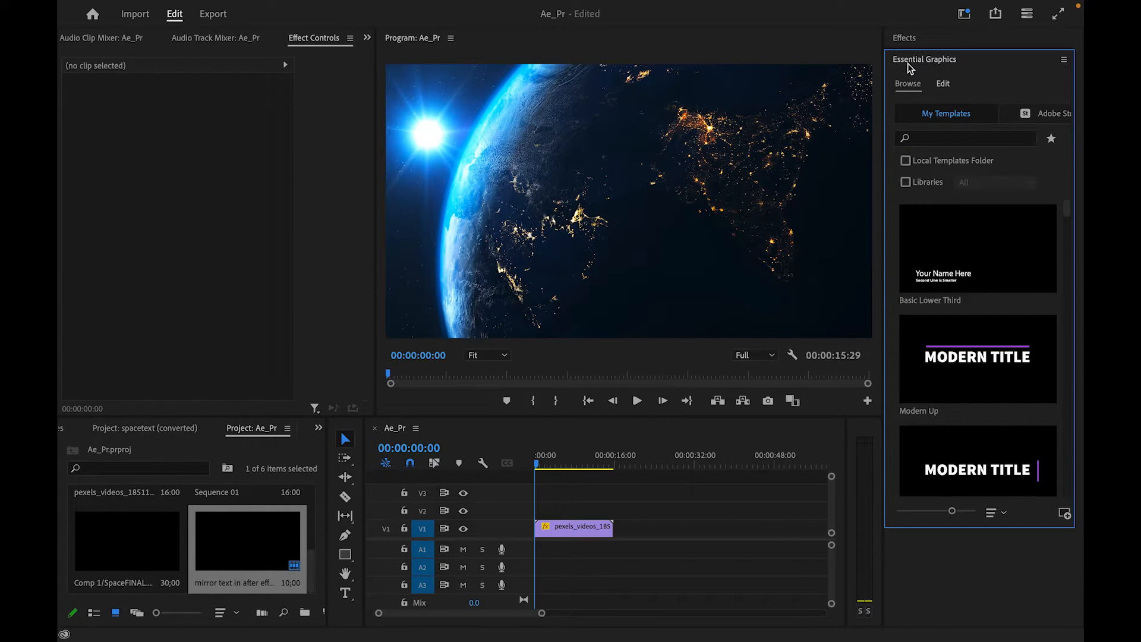
pyautogui.moveTo(998, 357)
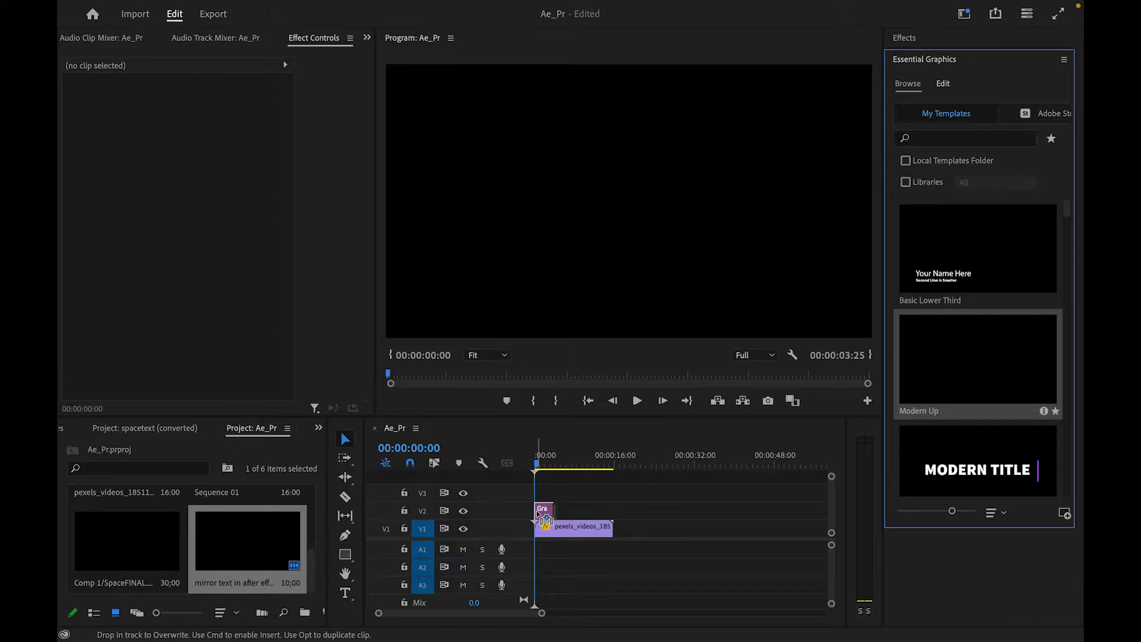
pyautogui.moveTo(543, 510); pyautogui.dragTo(545, 510)
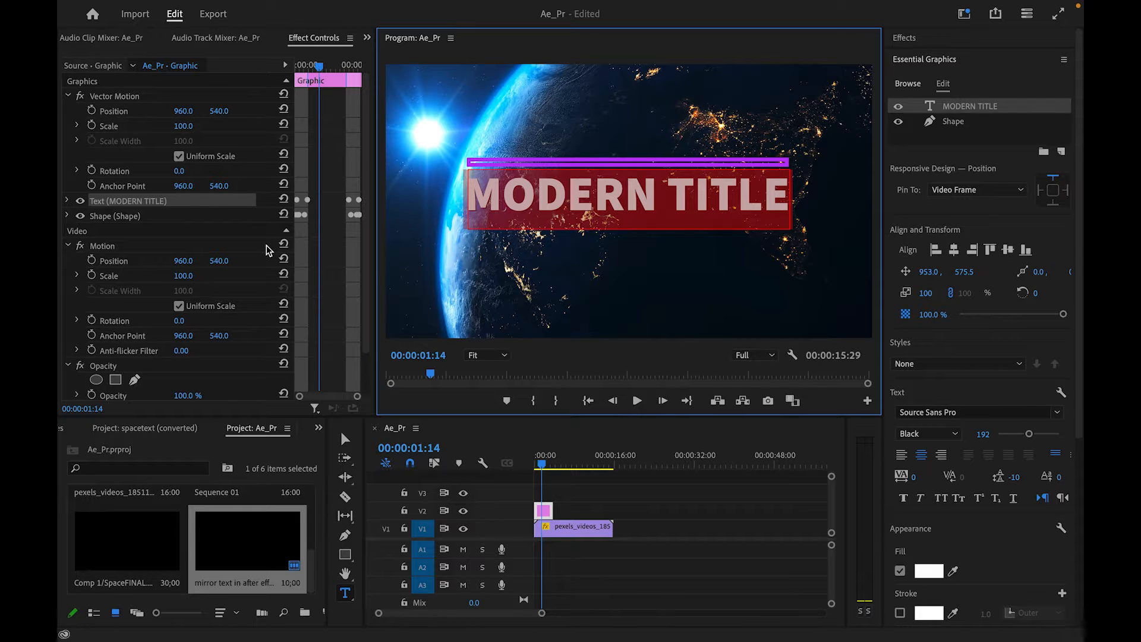
pyautogui.moveTo(622, 443)
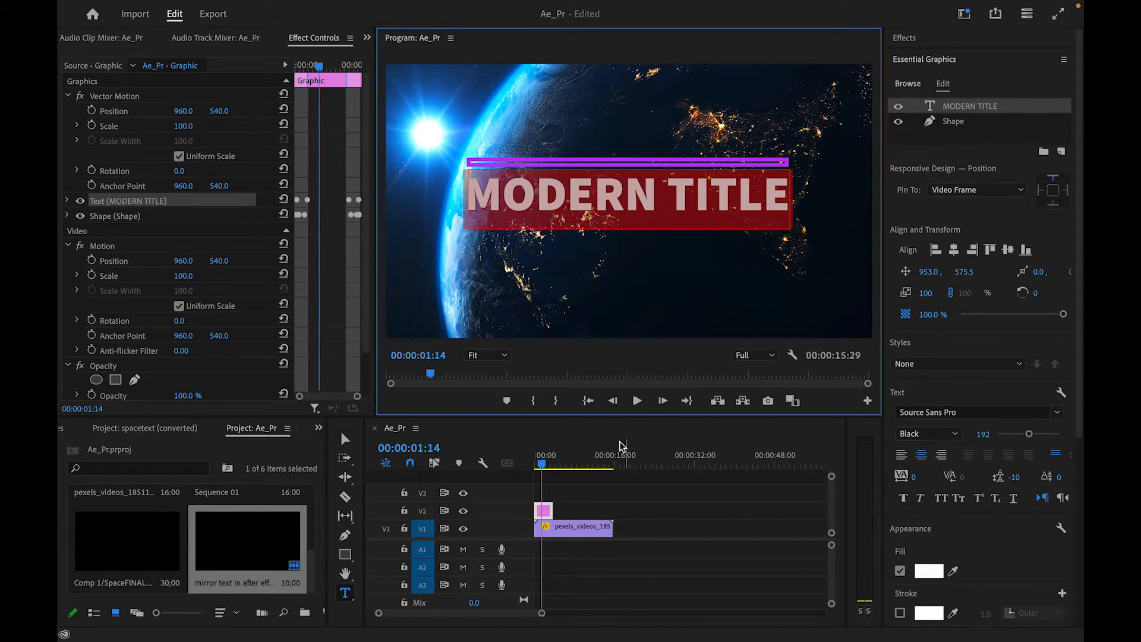
pyautogui.click(534, 469)
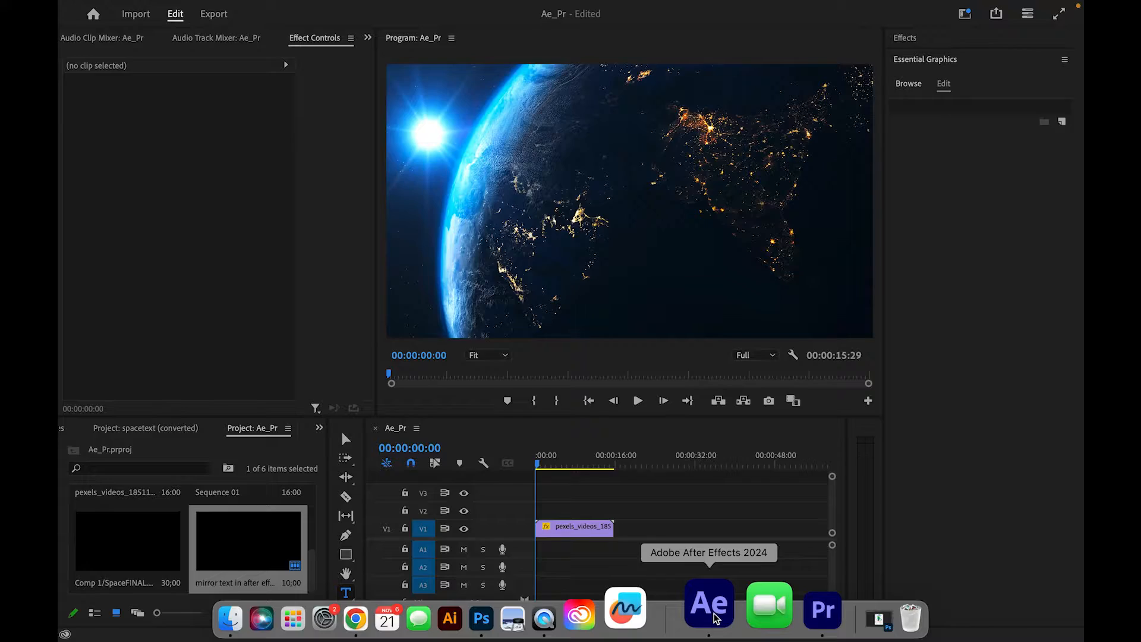
# - Switch to the SpaceFINAL After Effects project and show the mirror text composition
pyautogui.click(709, 602)
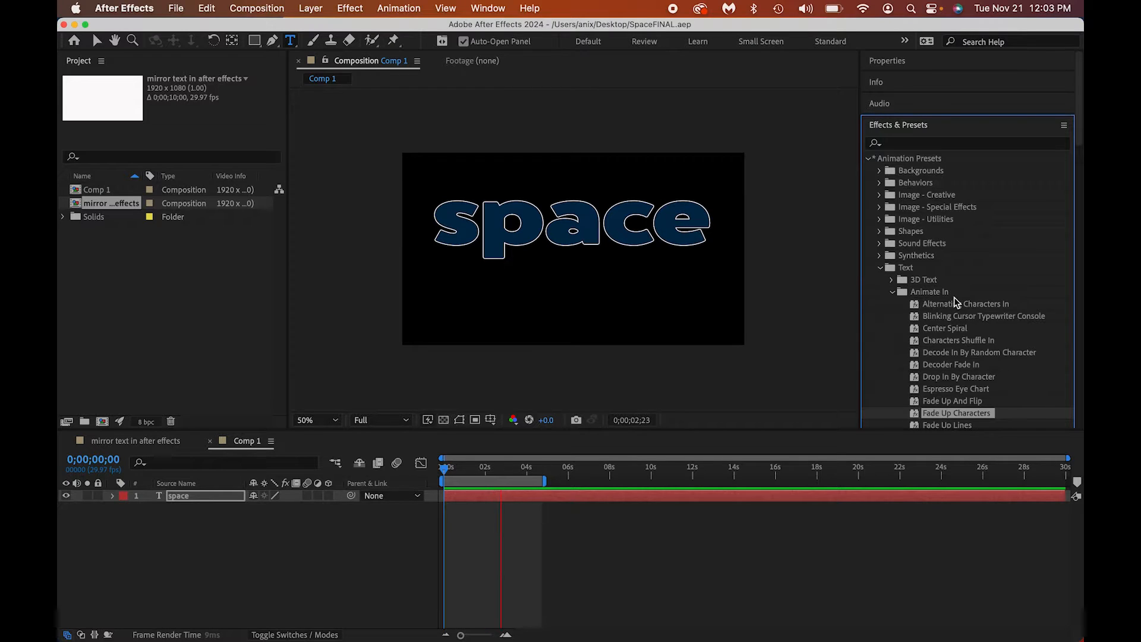
pyautogui.click(517, 466)
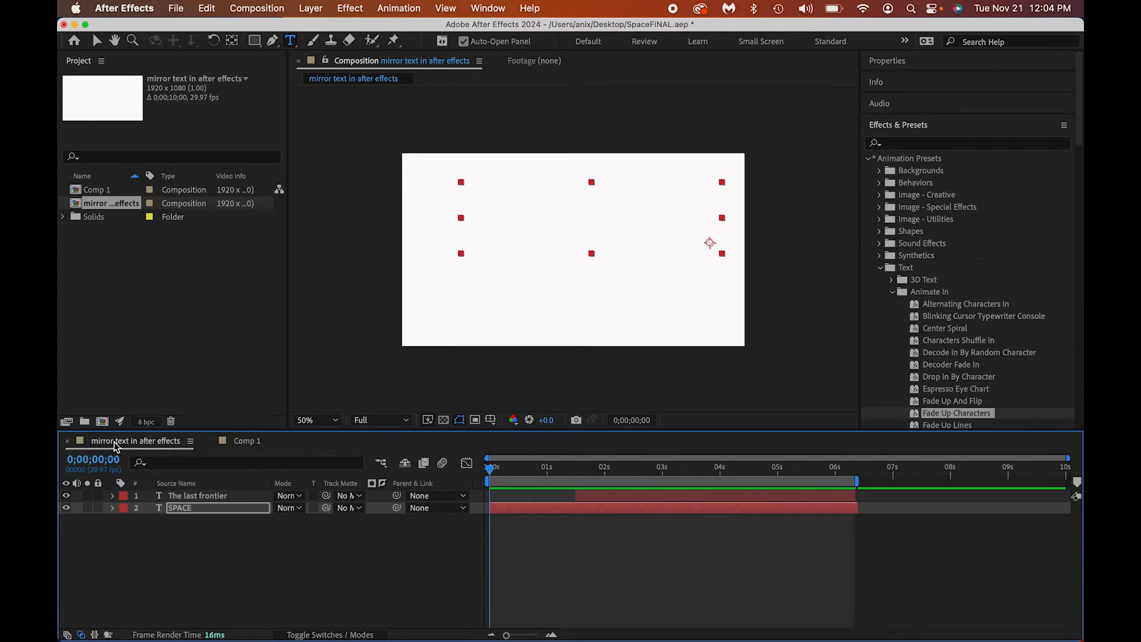
pyautogui.click(542, 466)
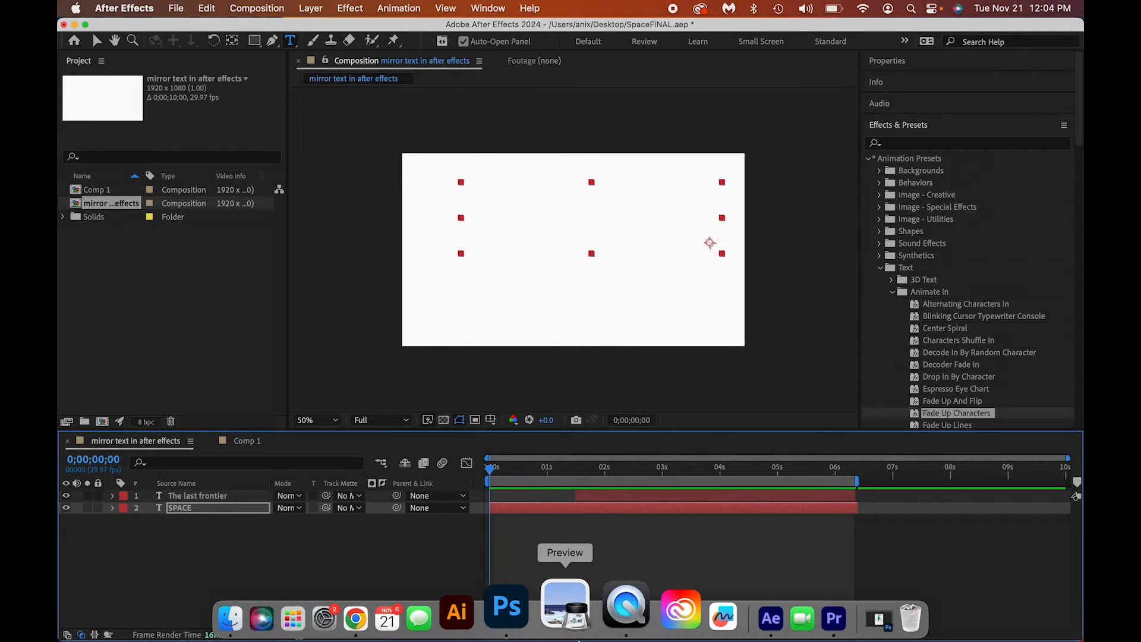
pyautogui.moveTo(777, 608)
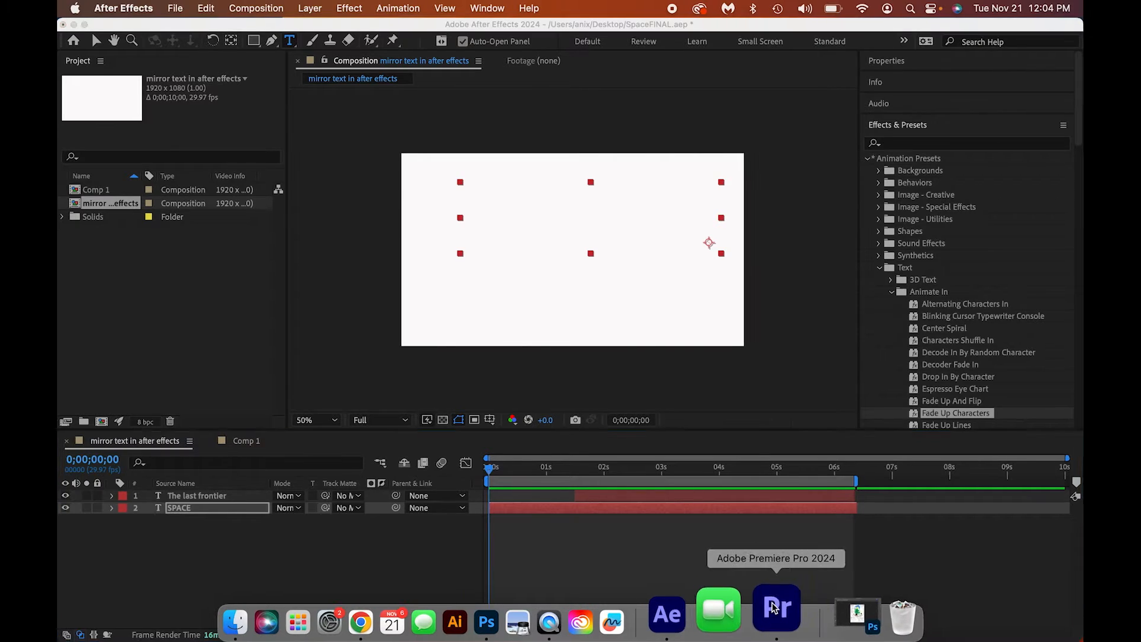
# - Return to Premiere and reach the Adobe Dynamic Link commands in the File menu
pyautogui.click(776, 608)
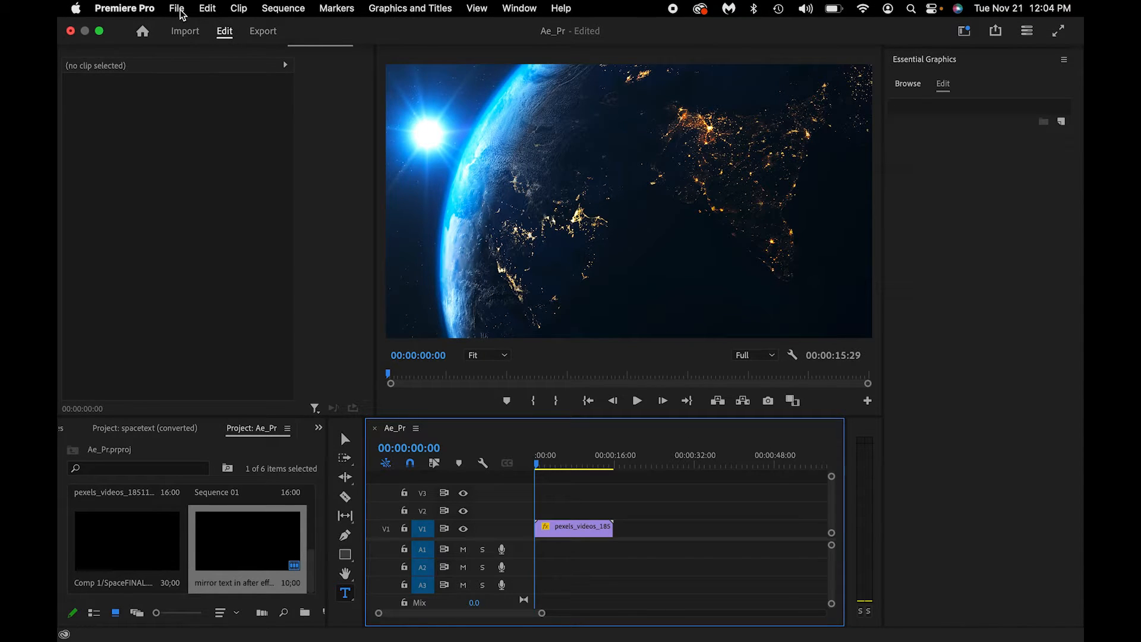
pyautogui.click(176, 8)
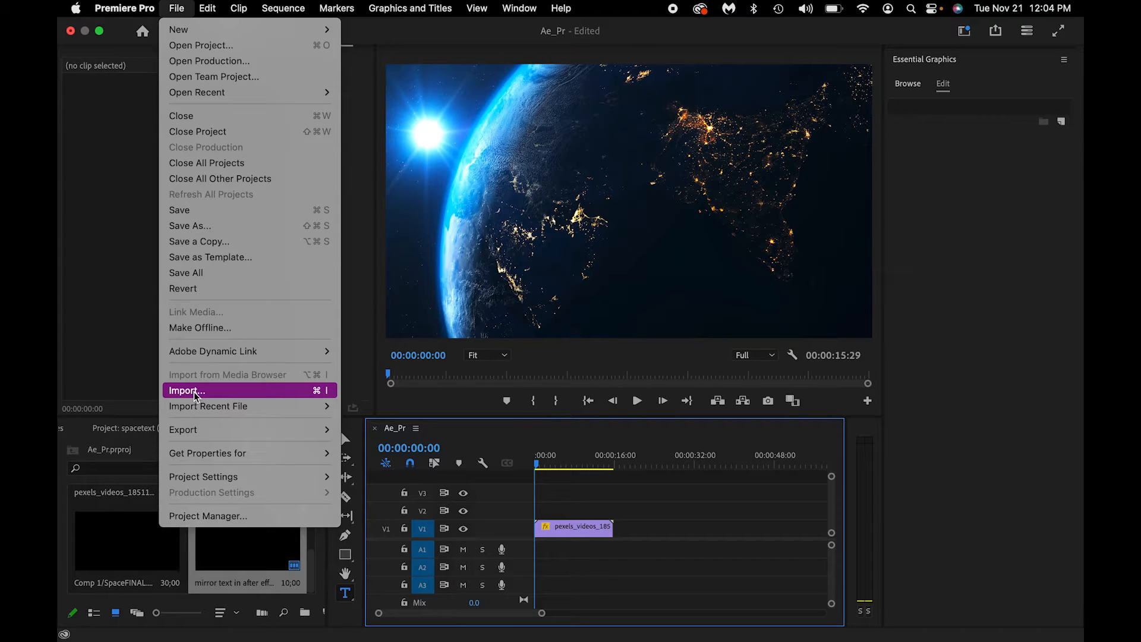
pyautogui.moveTo(213, 351)
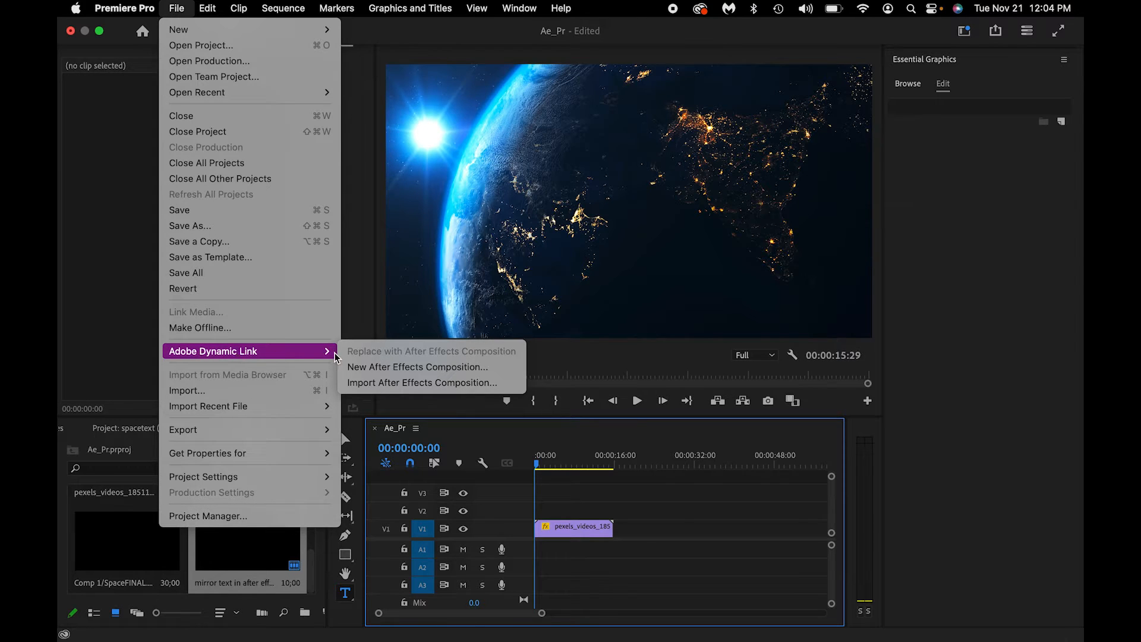
# - Import the 'mirror text in after effects' composition from SpaceFINAL.aep via Dynamic Link
pyautogui.click(421, 382)
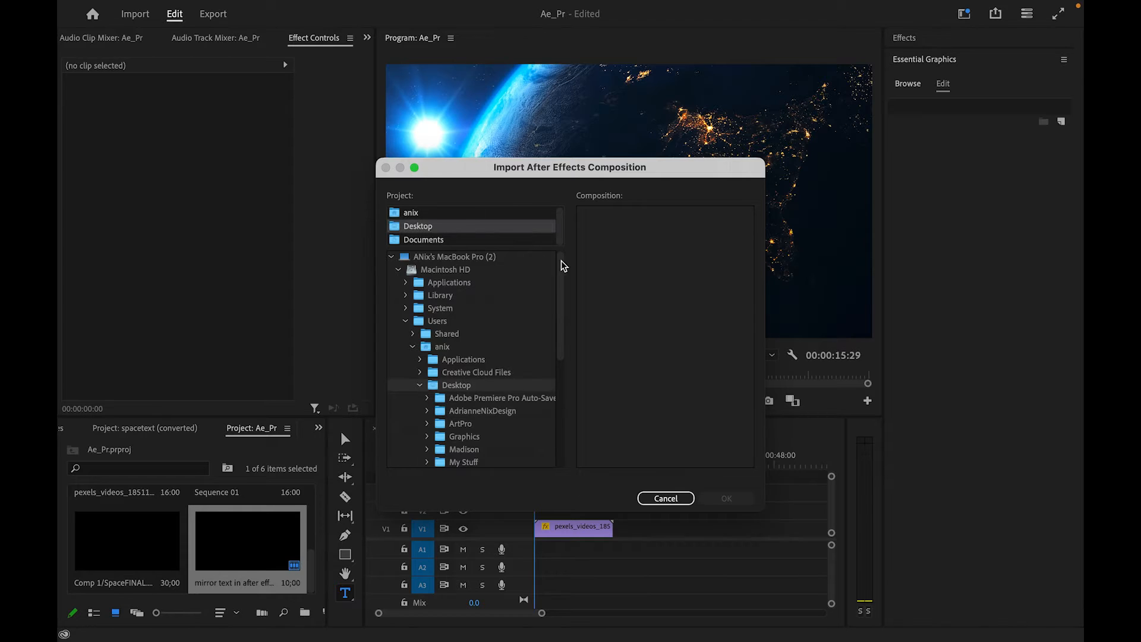
pyautogui.scroll(-3)
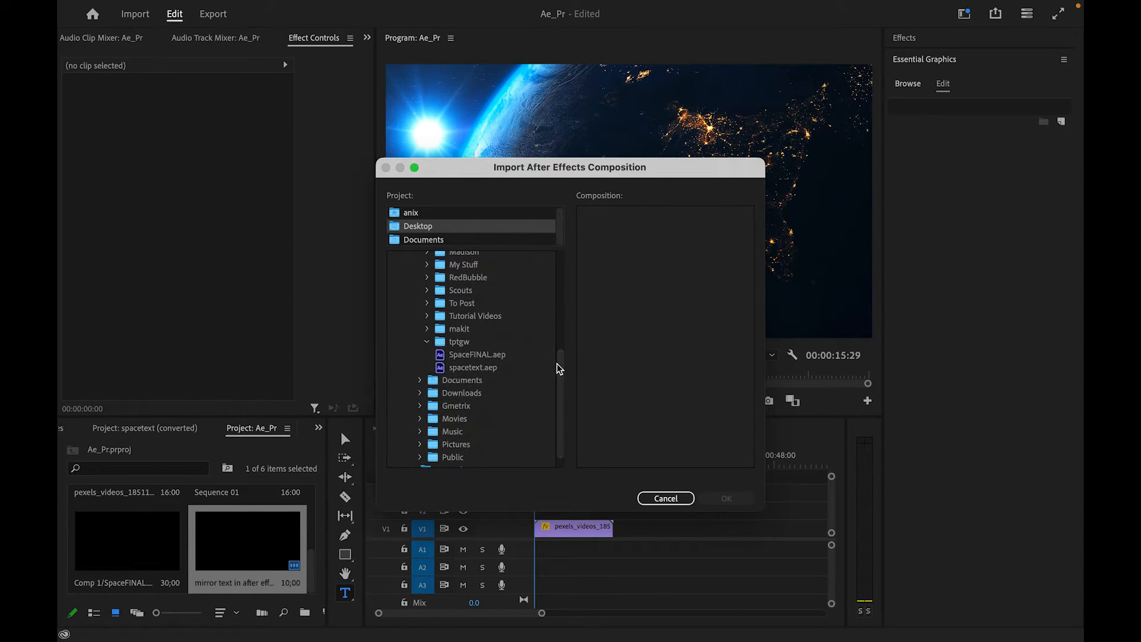
pyautogui.click(477, 355)
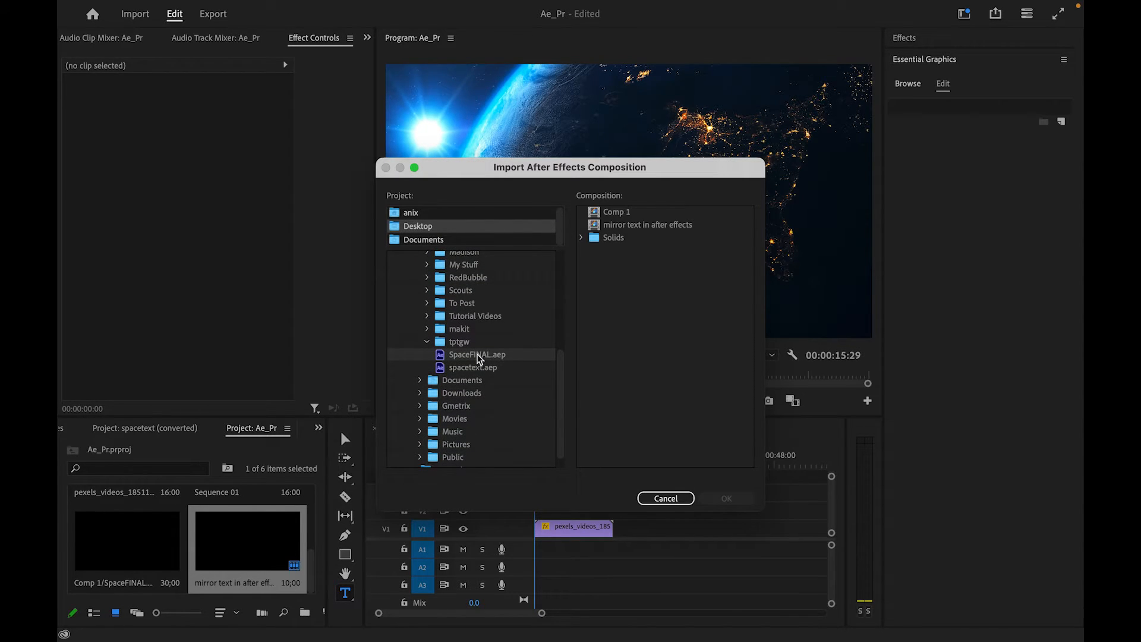
pyautogui.click(647, 224)
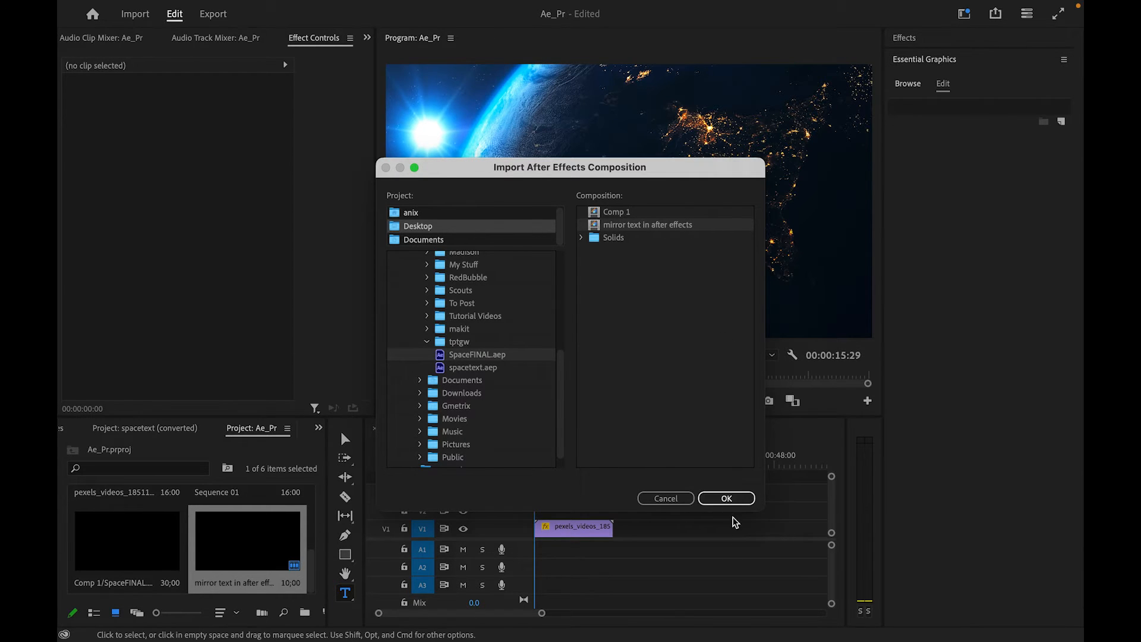
pyautogui.click(725, 499)
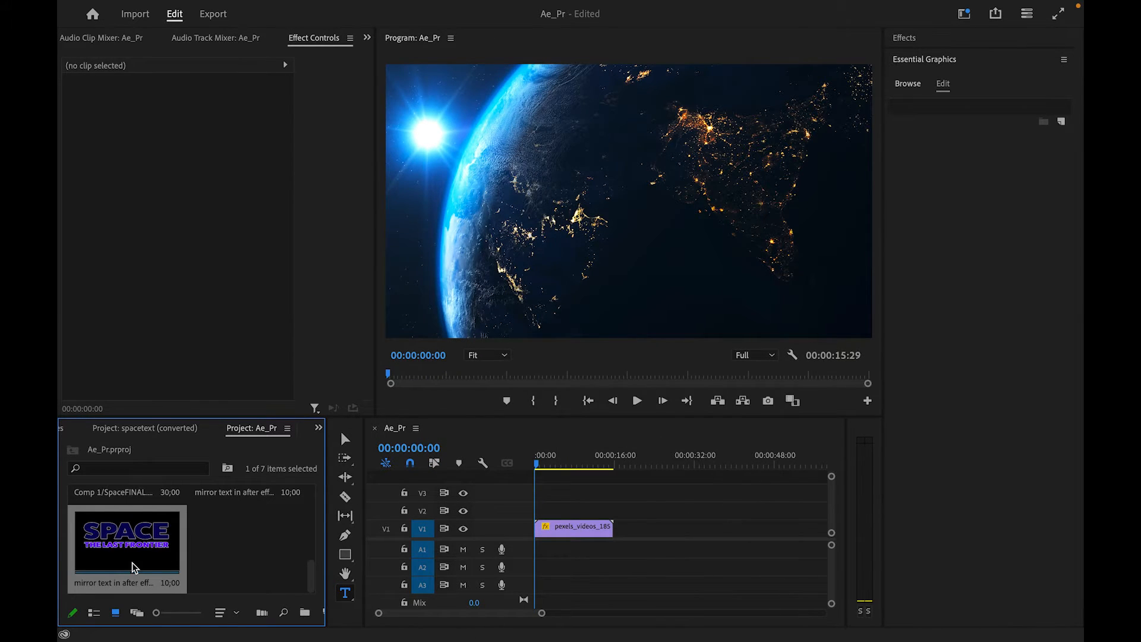
# - Place the linked SPACE title comp on V2 above the footage, play it, and rewind
pyautogui.moveTo(127, 539); pyautogui.dragTo(559, 478)
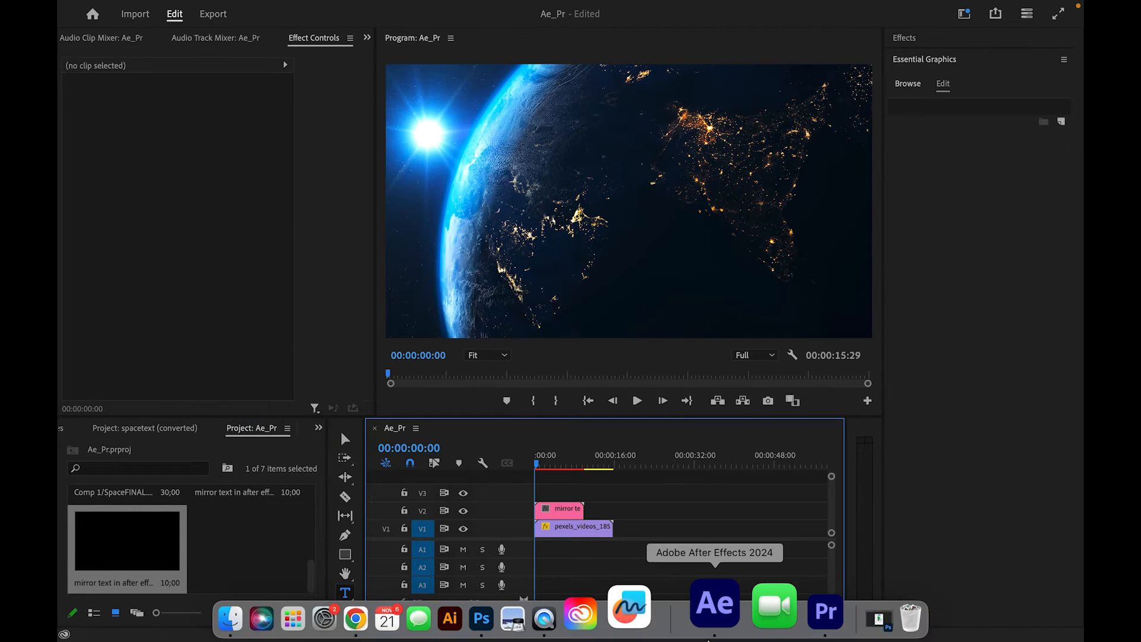
pyautogui.click(637, 400)
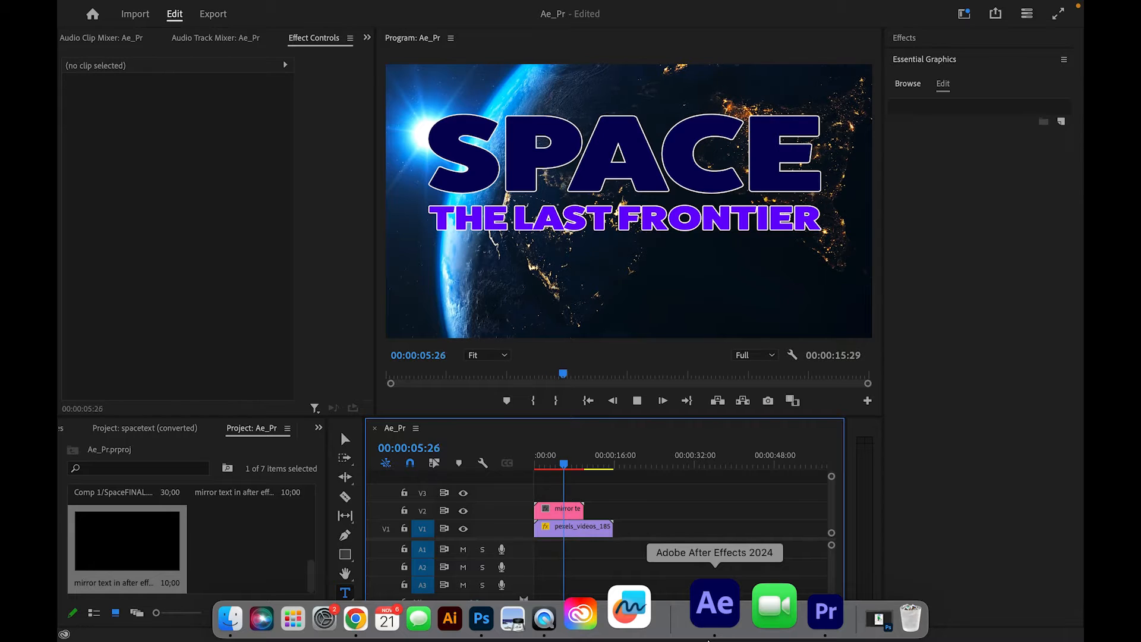
pyautogui.moveTo(563, 465); pyautogui.dragTo(572, 465)
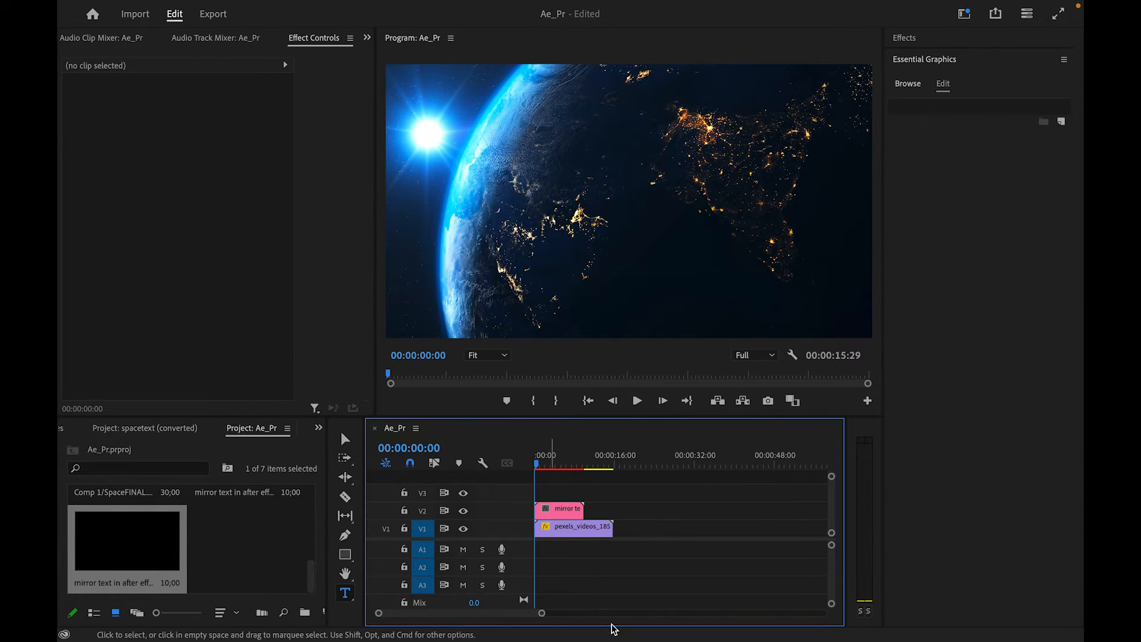
pyautogui.moveTo(715, 604)
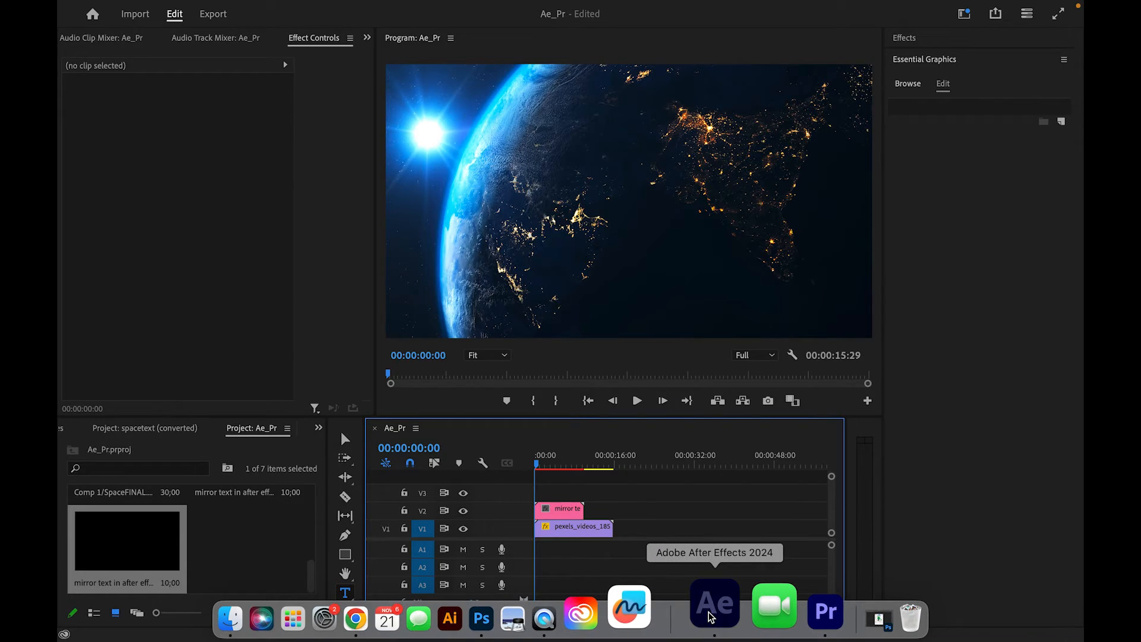
# - In After Effects set 'The last frontier' layer's fill to white, save, and return to Premiere
pyautogui.click(715, 604)
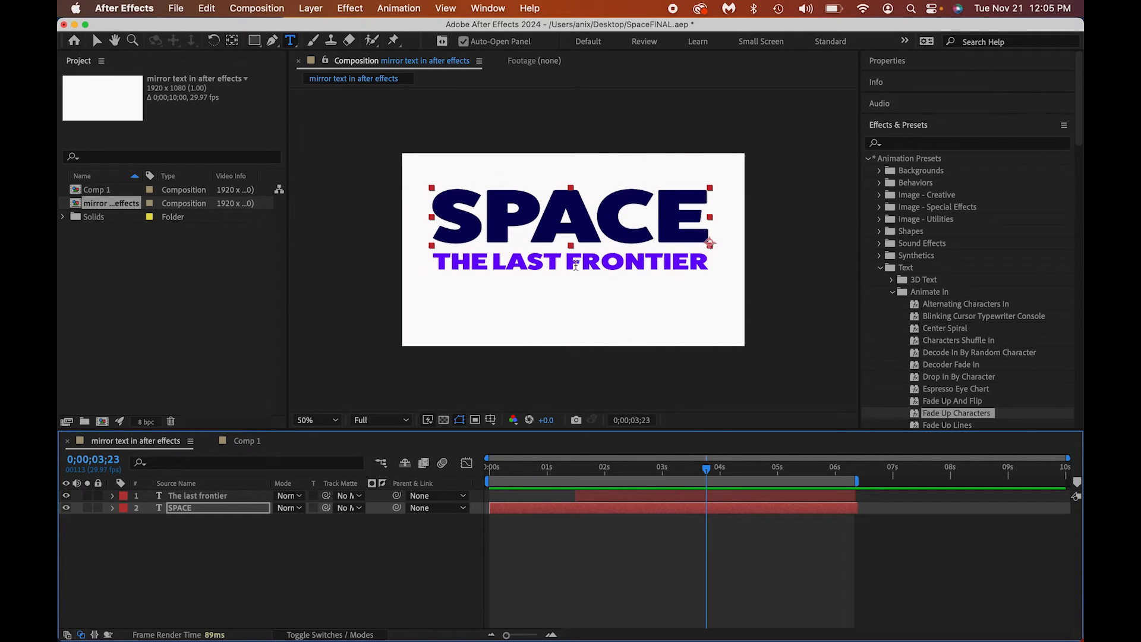
pyautogui.click(96, 41)
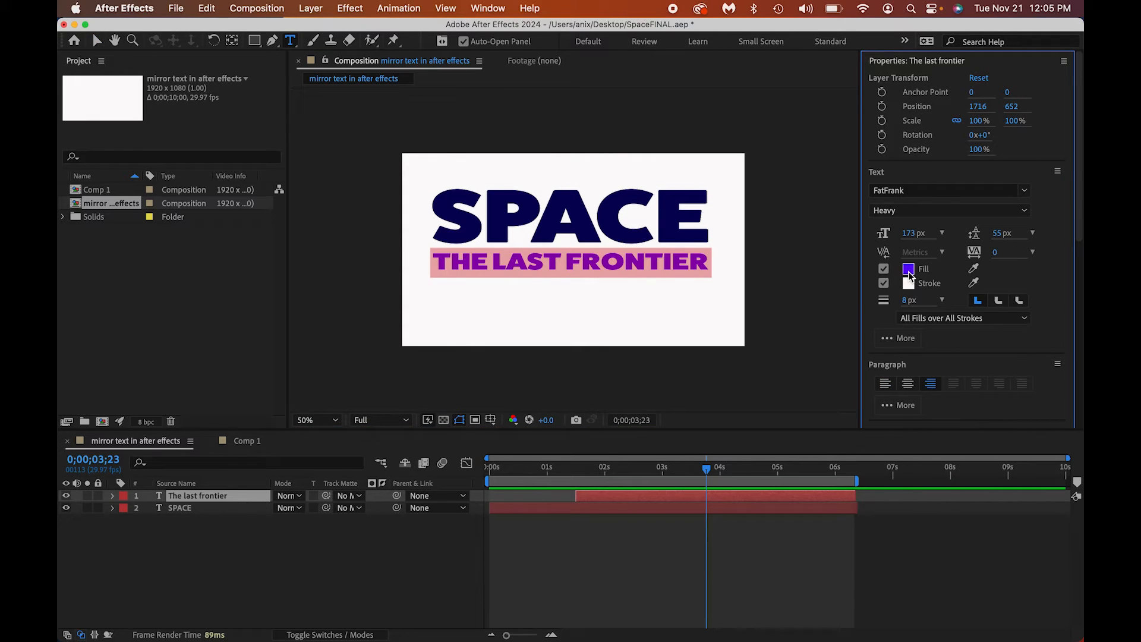
pyautogui.click(909, 269)
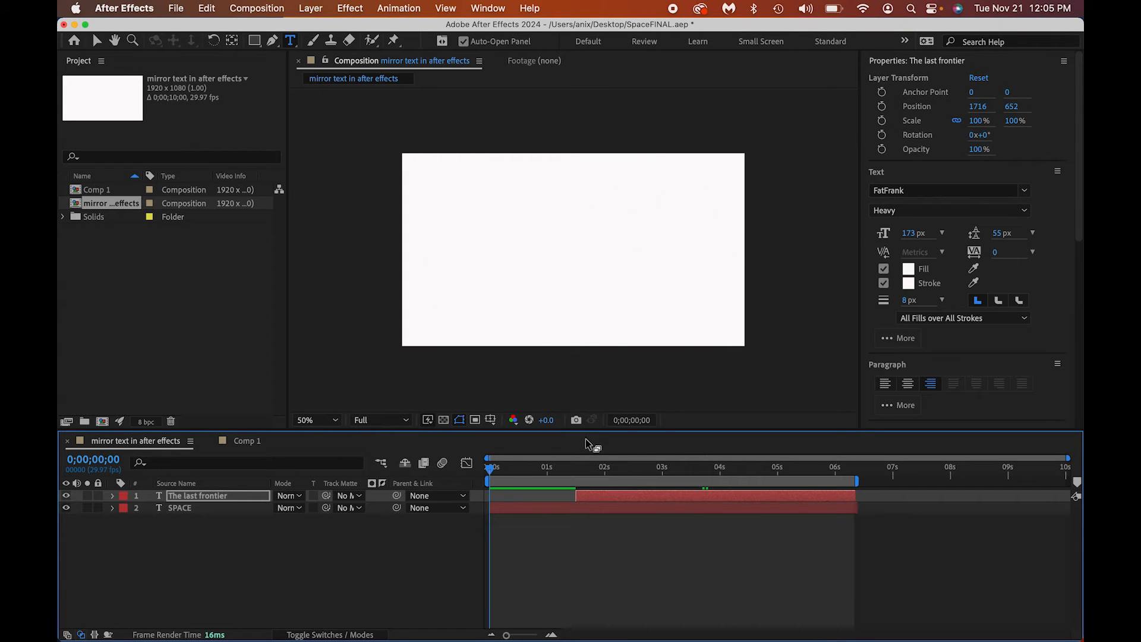
pyautogui.click(176, 8)
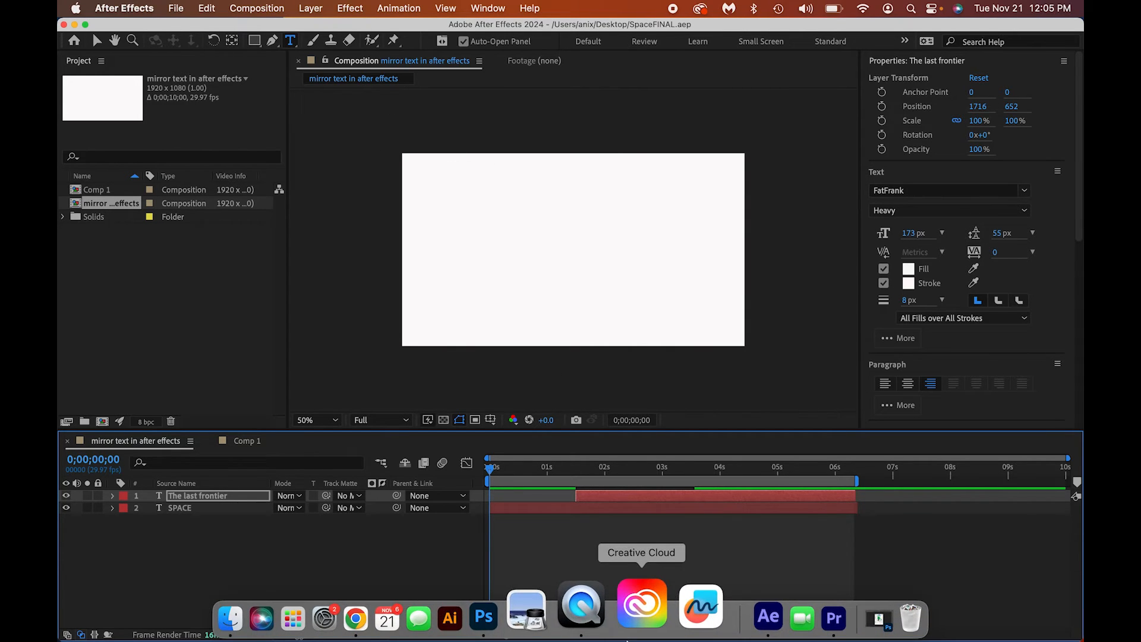
pyautogui.click(832, 618)
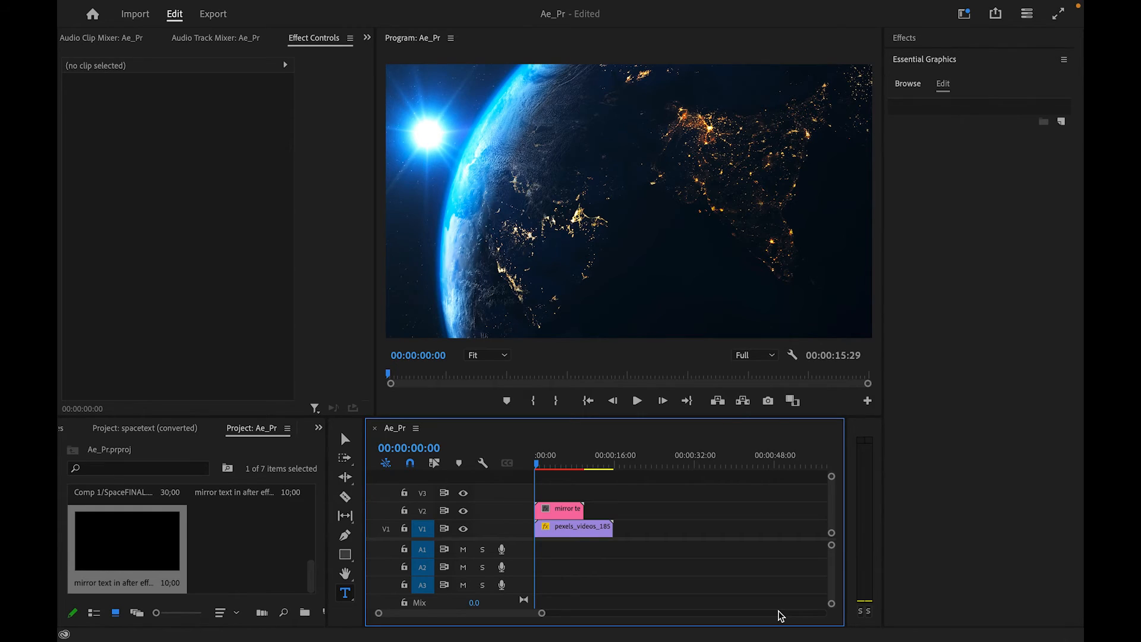
# - Play the sequence to confirm the white subtitle, stop, and select the V2 title clip
pyautogui.click(636, 401)
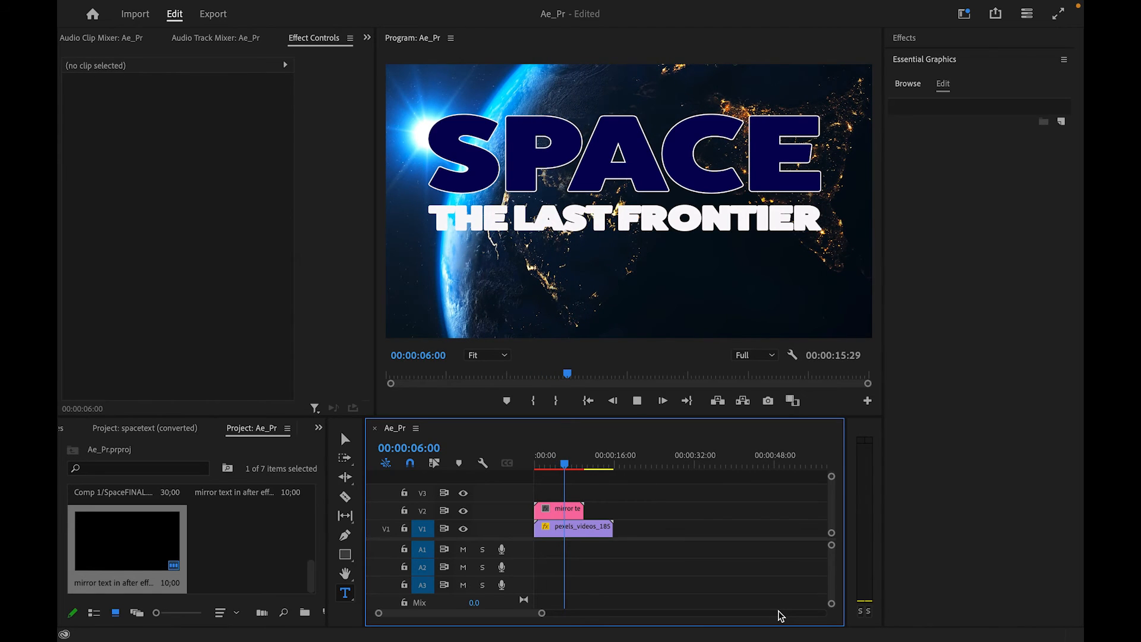
pyautogui.click(661, 400)
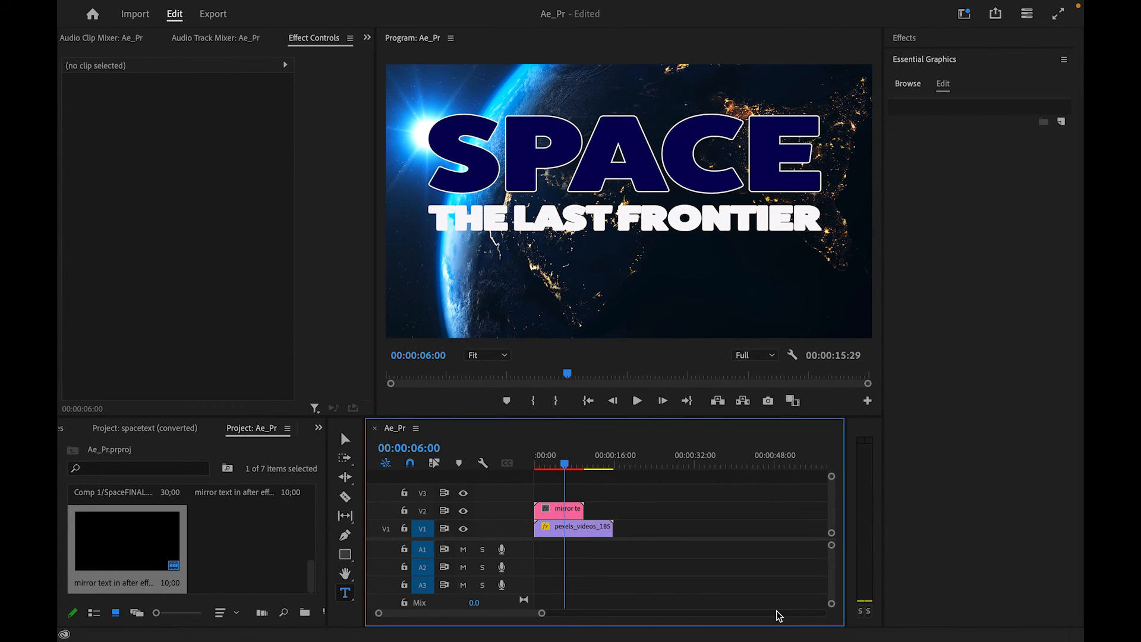
pyautogui.click(559, 508)
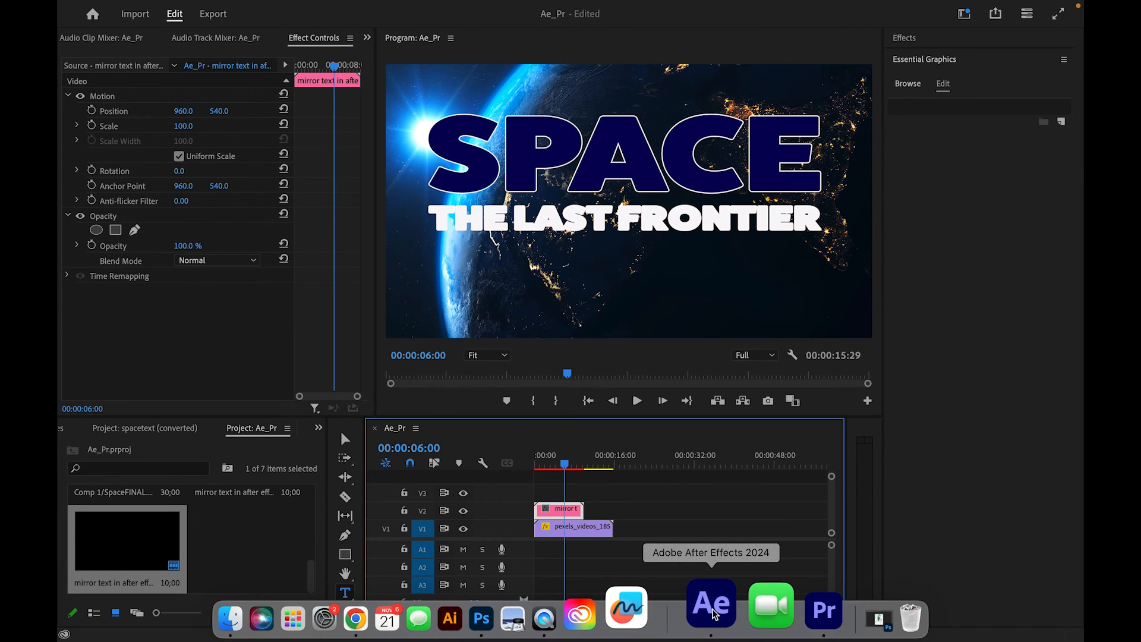
pyautogui.click(711, 603)
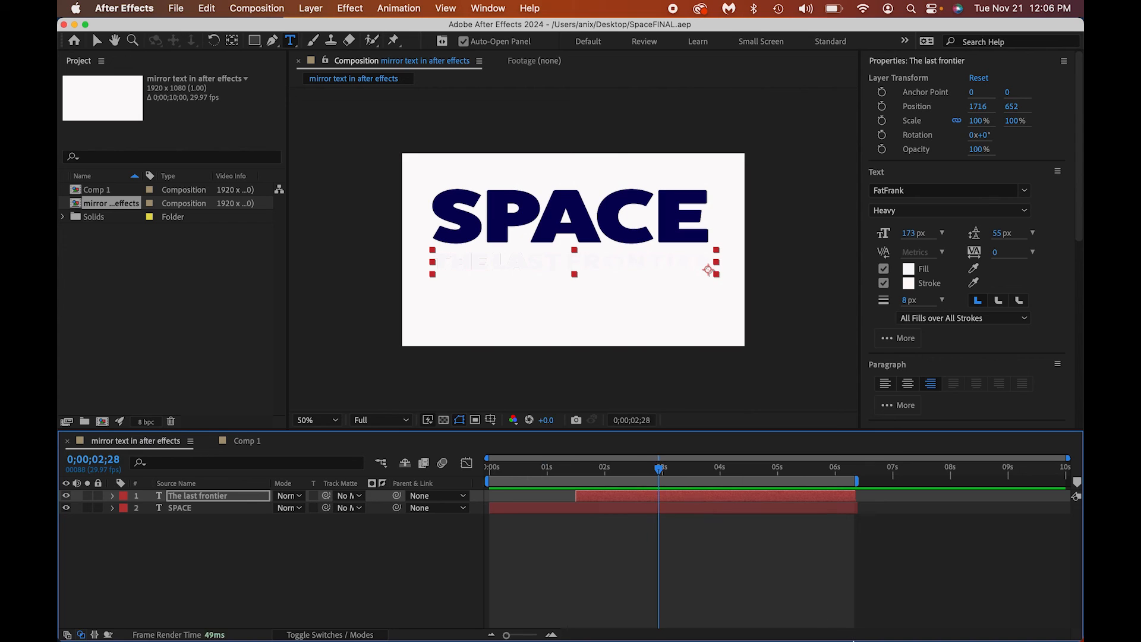
pyautogui.click(773, 627)
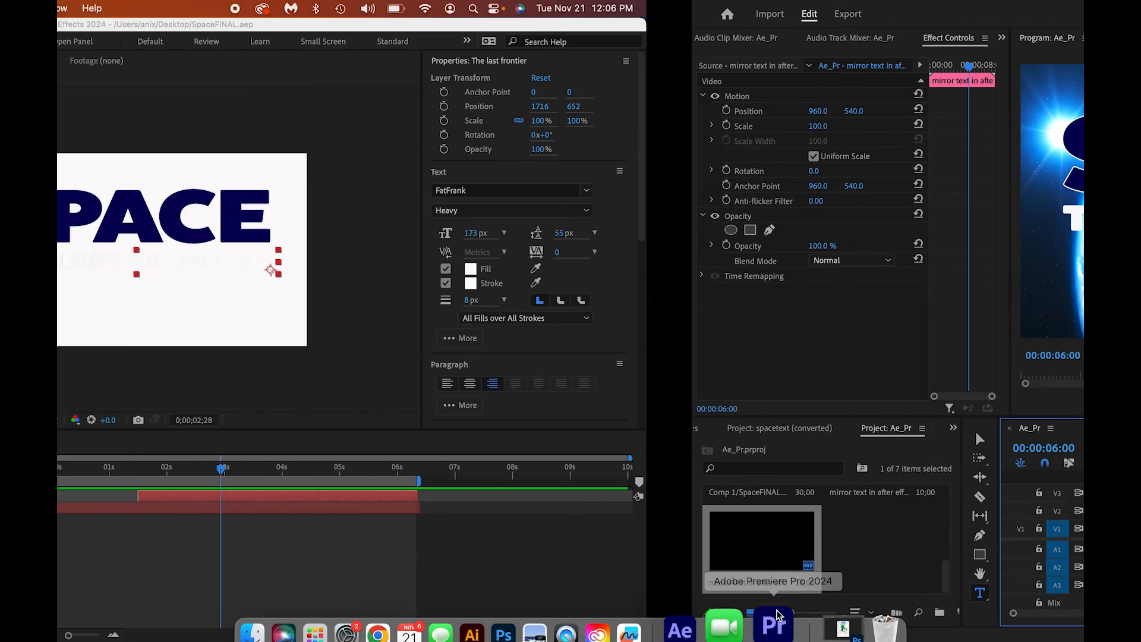
pyautogui.click(773, 624)
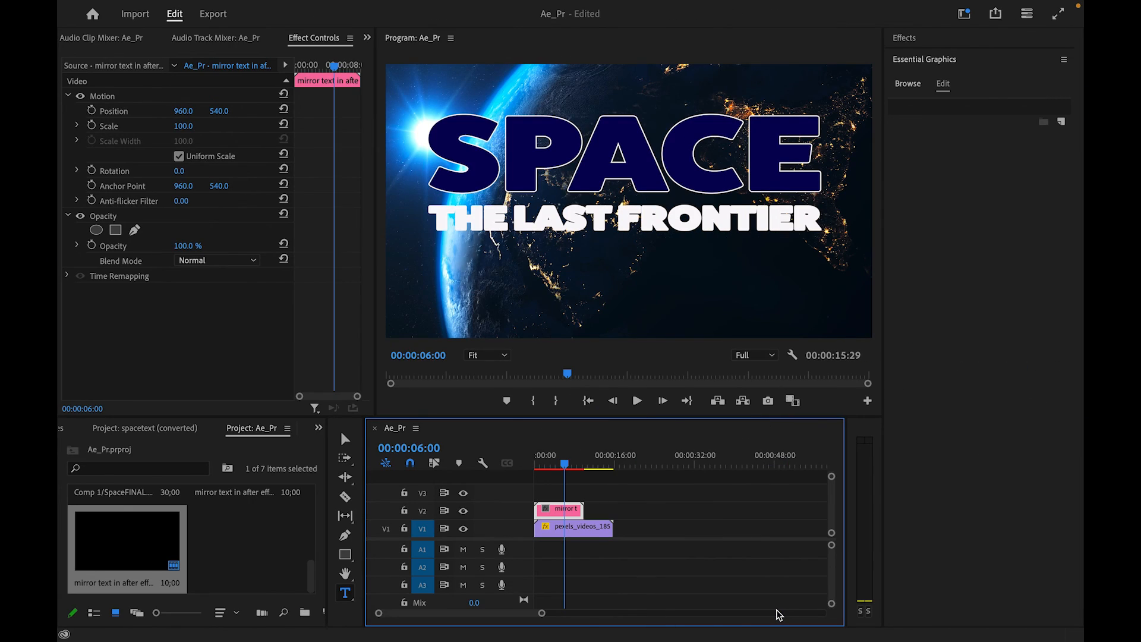